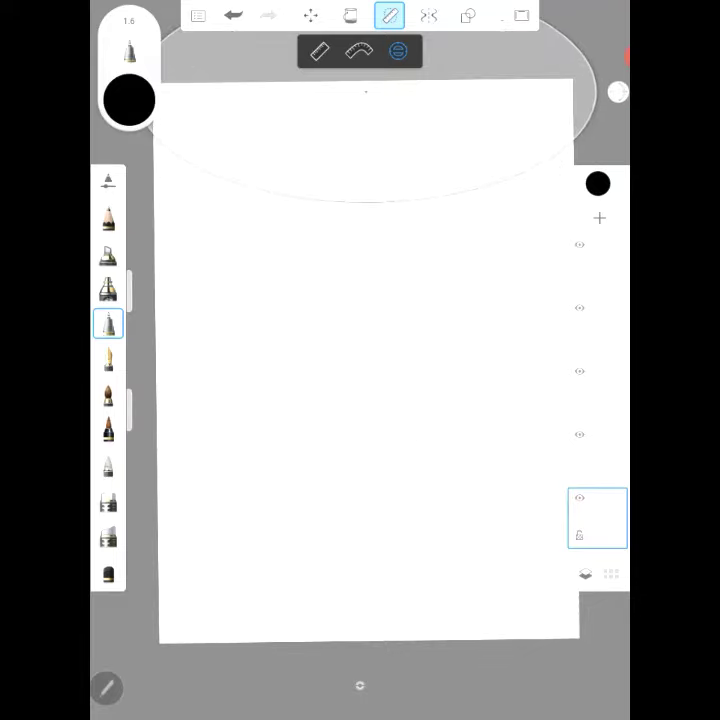
# Ink a domed, paneled lantern with a pointed base hanging from a long cord
pyautogui.click(467, 15)
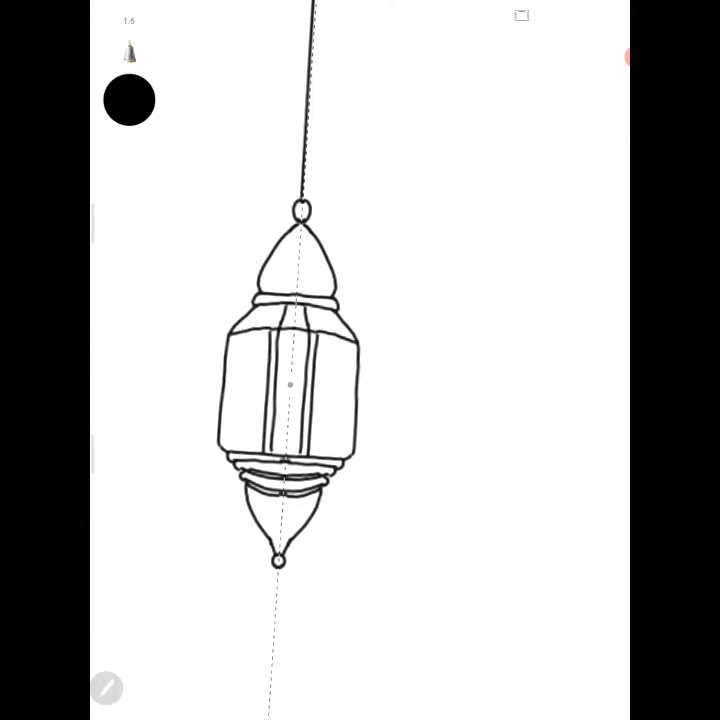
# Letter 'Eid Mubarak' with yellow gift boxes, a crescent and scattered yellow stars
pyautogui.click(353, 15)
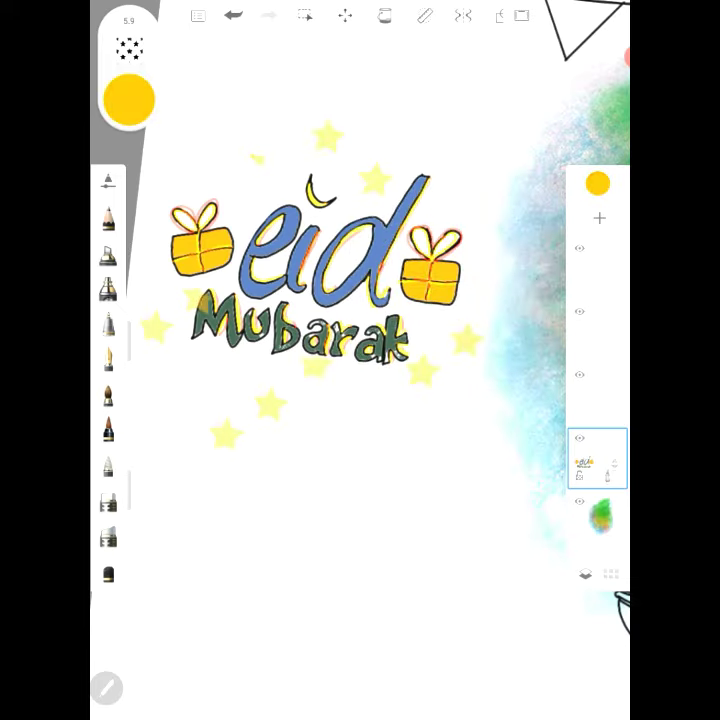
# Fill the lantern sections with pink, orange, yellow, blue and cream COPIC colours
pyautogui.click(384, 15)
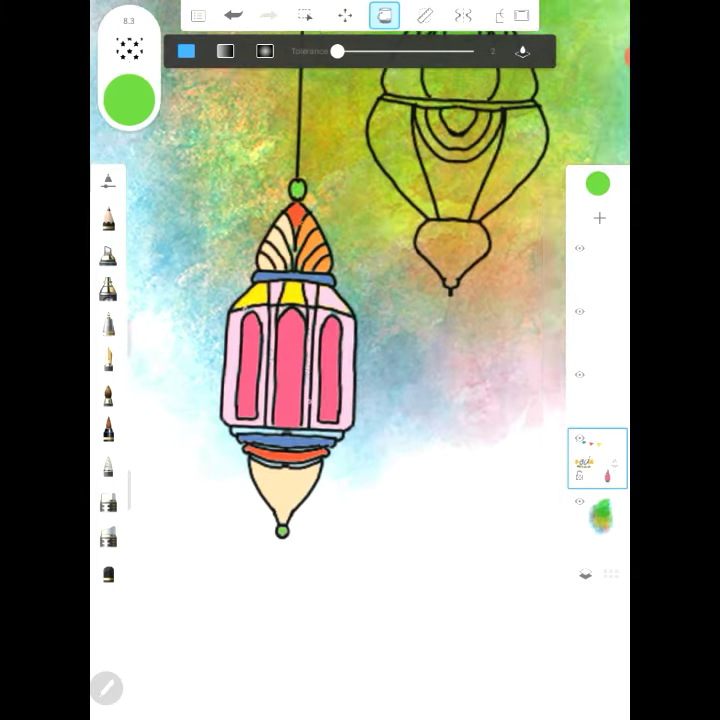
pyautogui.click(597, 183)
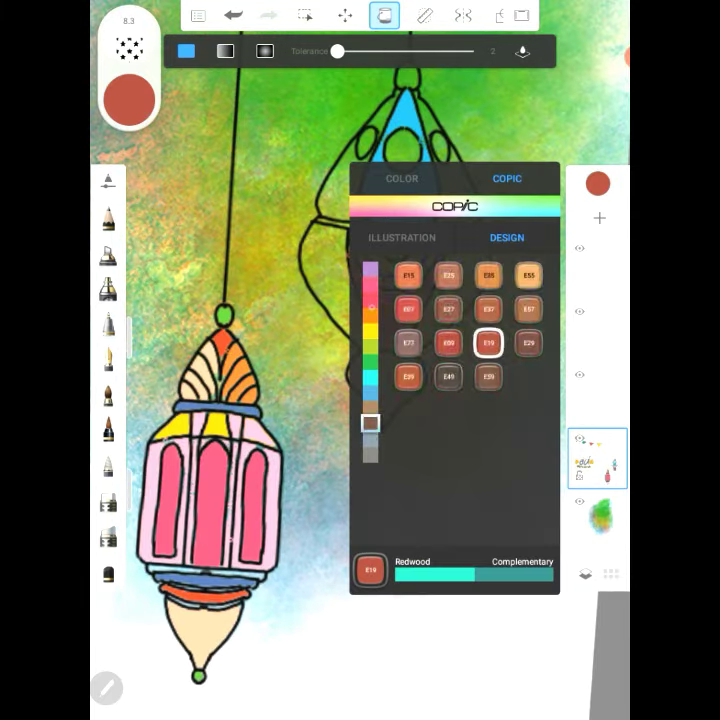